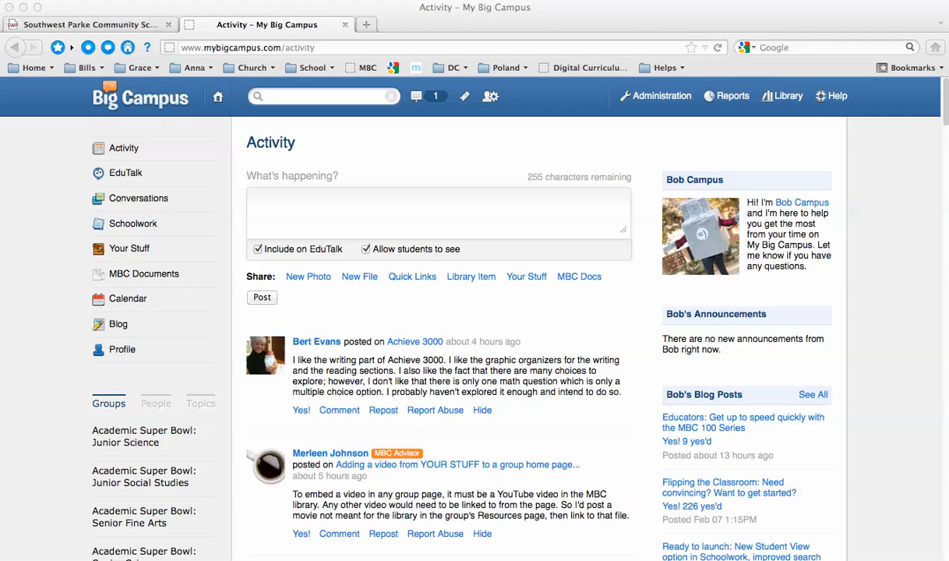
mouse_move(133, 447)
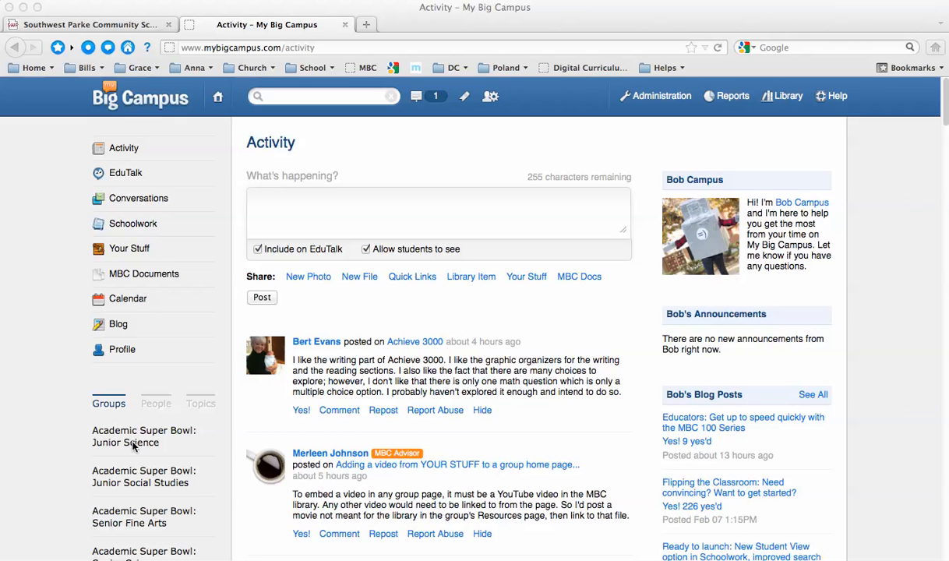
mouse_move(101, 413)
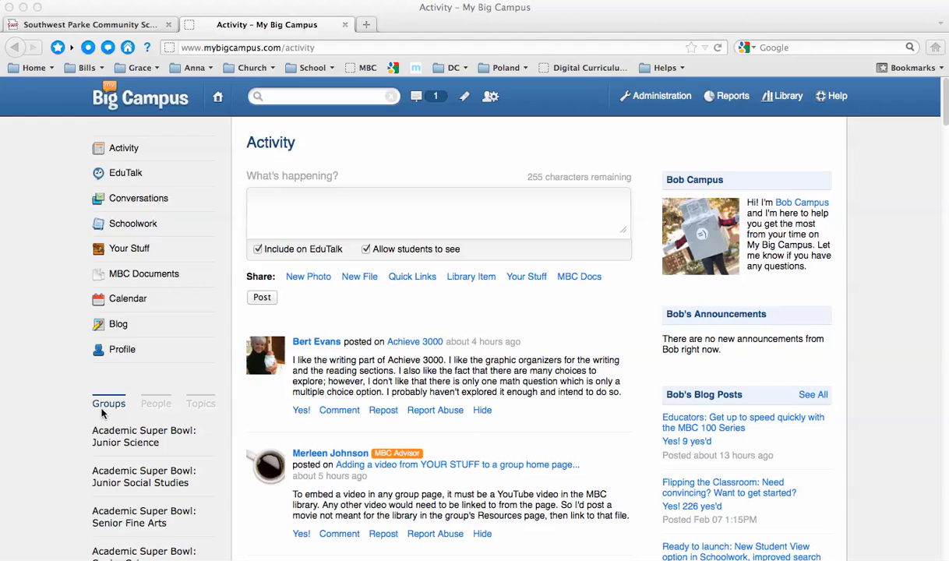
Start a new group from the Add Group link at the bottom of the sidebar's Groups list.
scroll(down, 3)
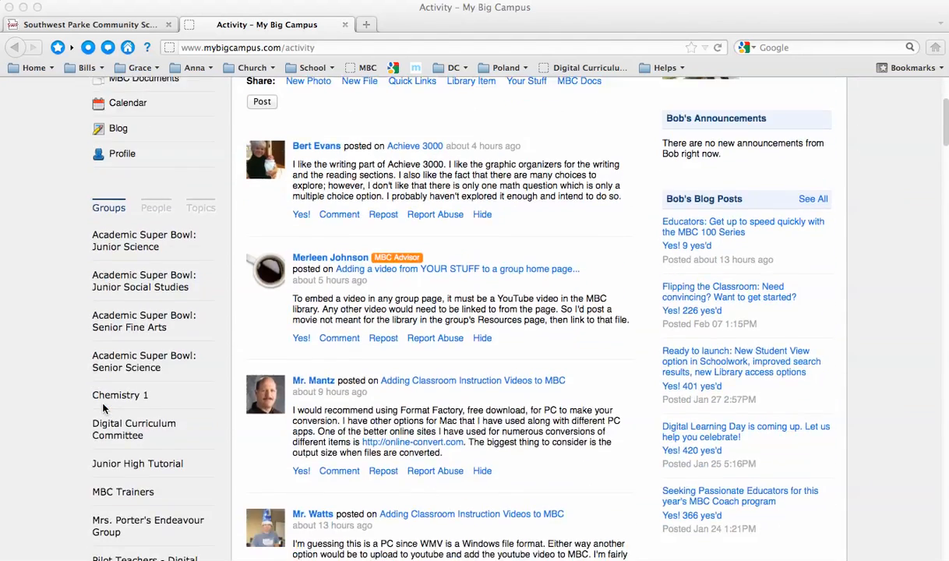
scroll(down, 3)
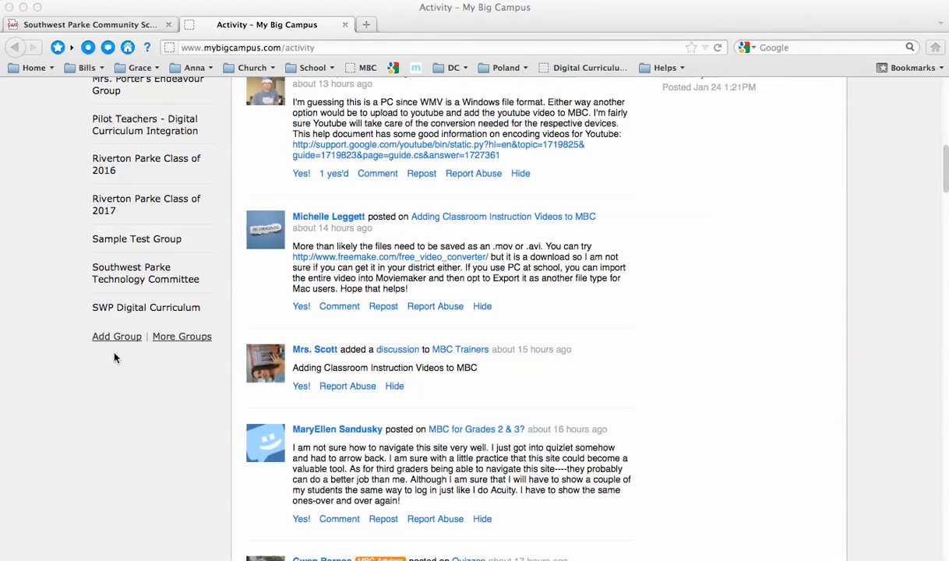
click(117, 337)
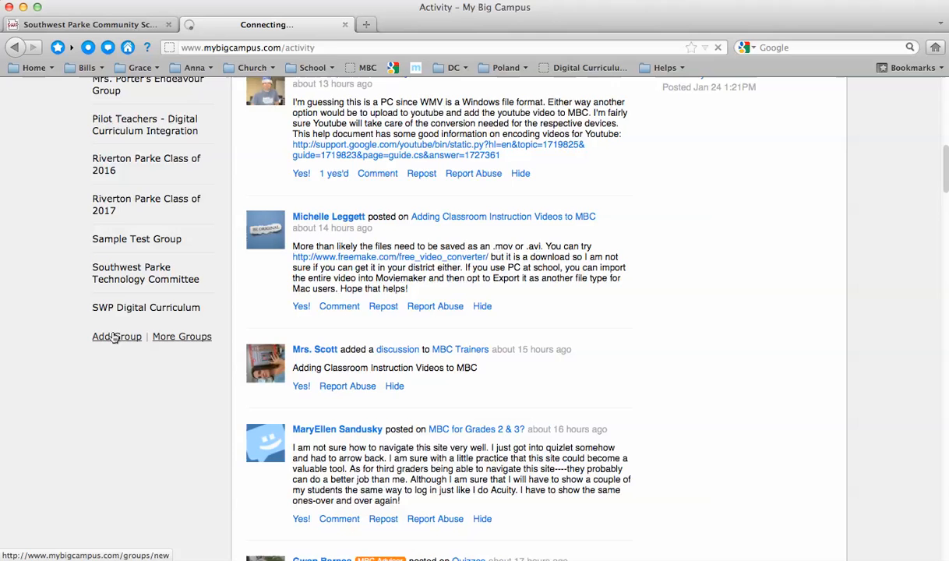
click(115, 337)
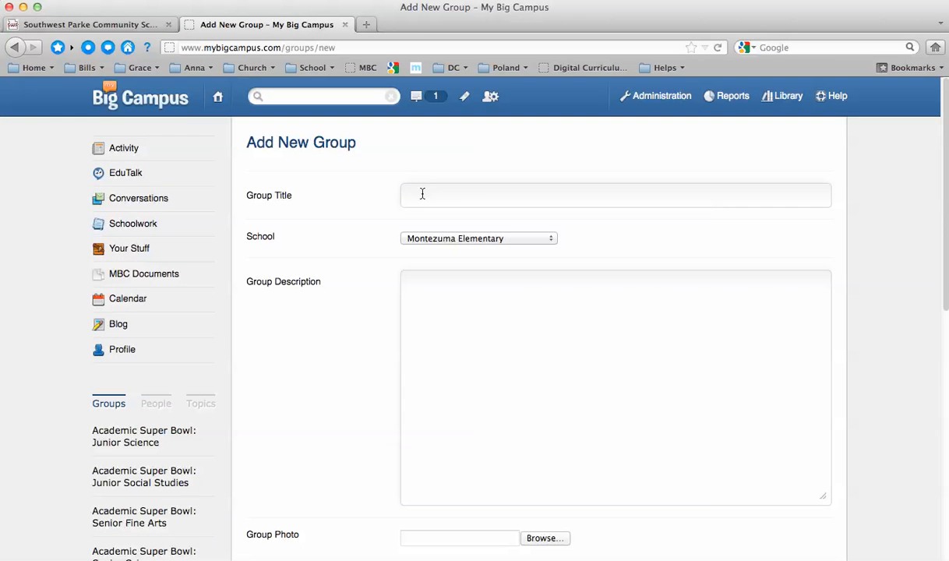
Title the group 'Mrs. Porter's 7th Grade Science'.
click(616, 195)
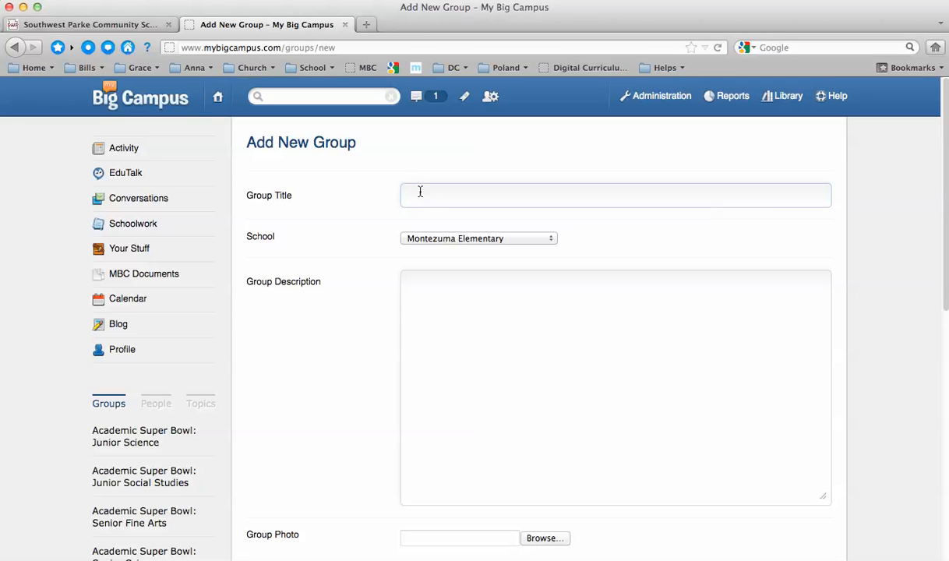
text(Mrs. Porter)
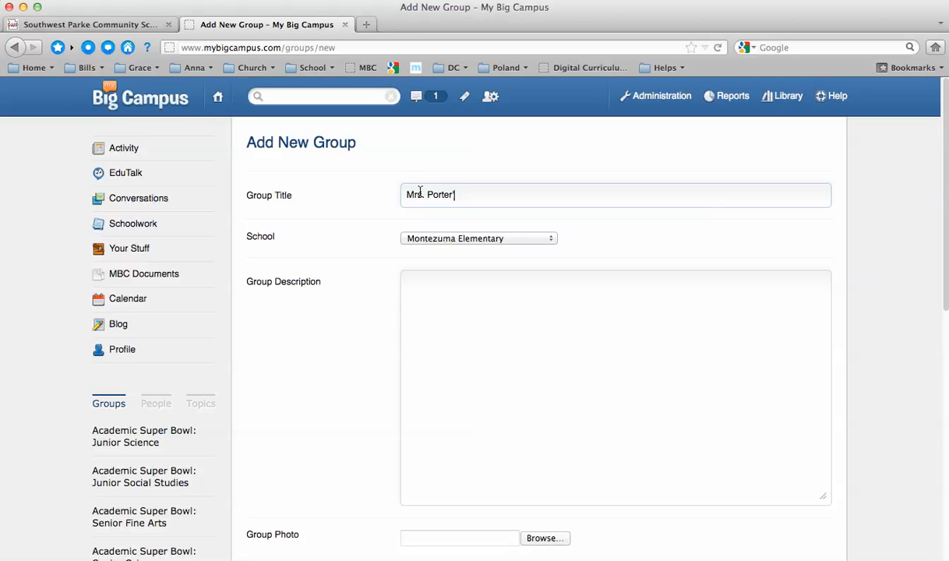
text('s 7th)
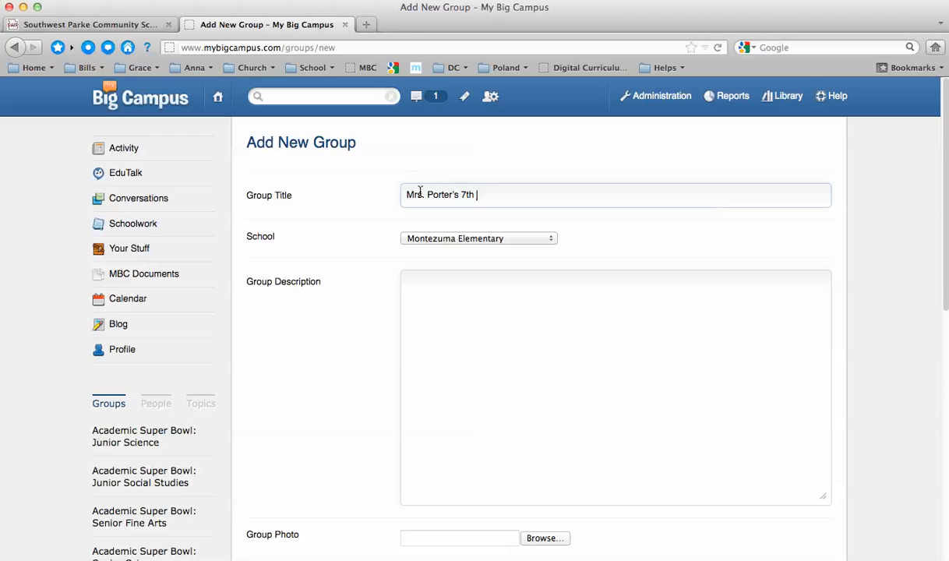
text(Grade Scien)
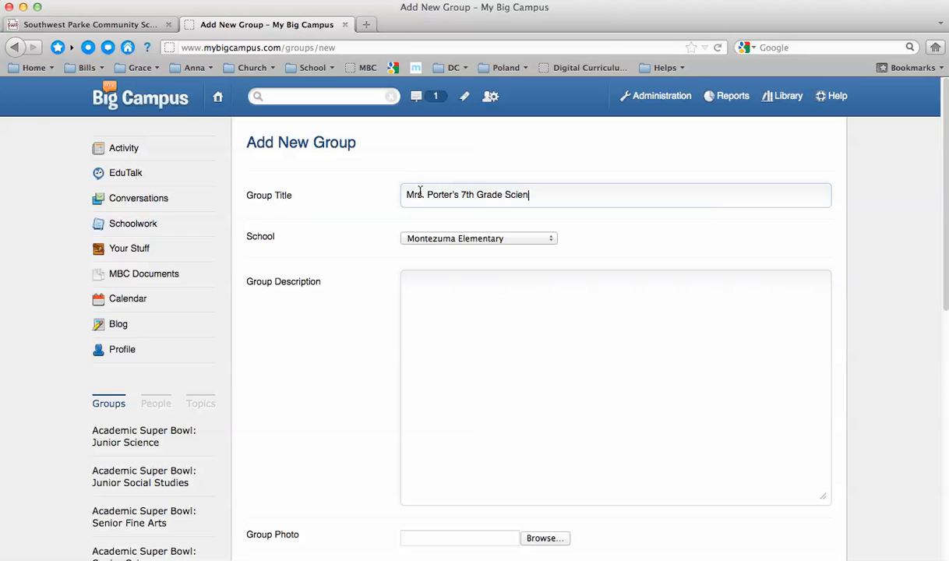
text(ce)
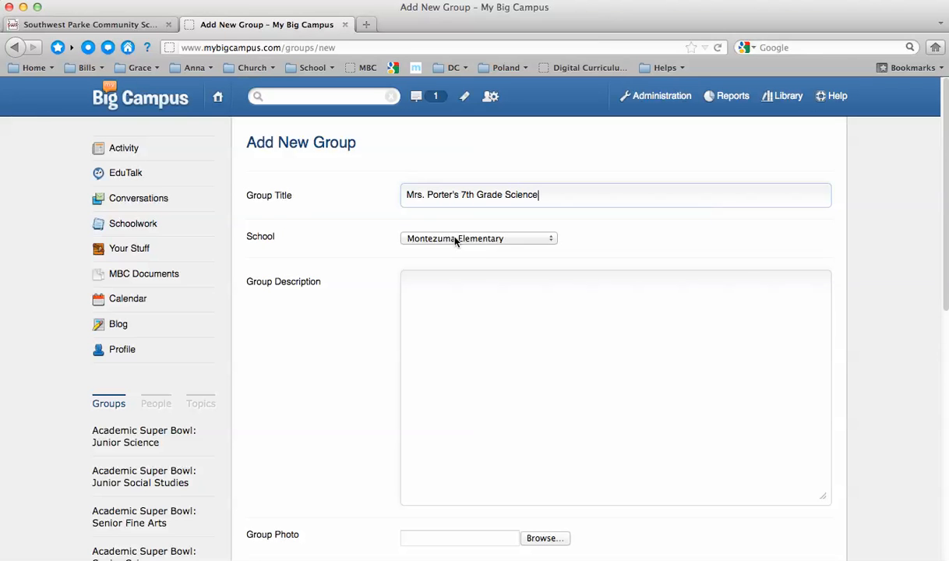
Assign it to Riverton Parke Jr-Sr High School and describe it as a group for 7th Grade Science.
click(478, 238)
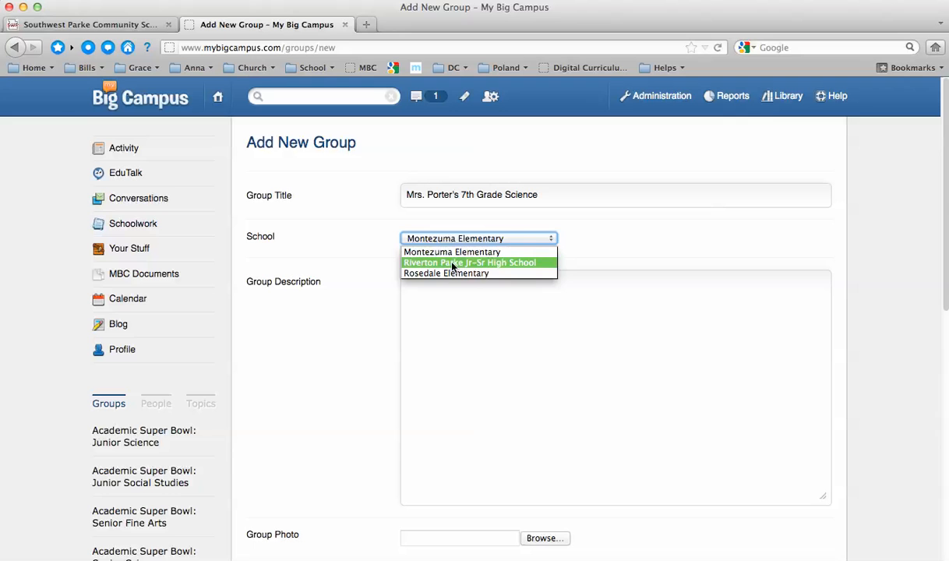
click(470, 262)
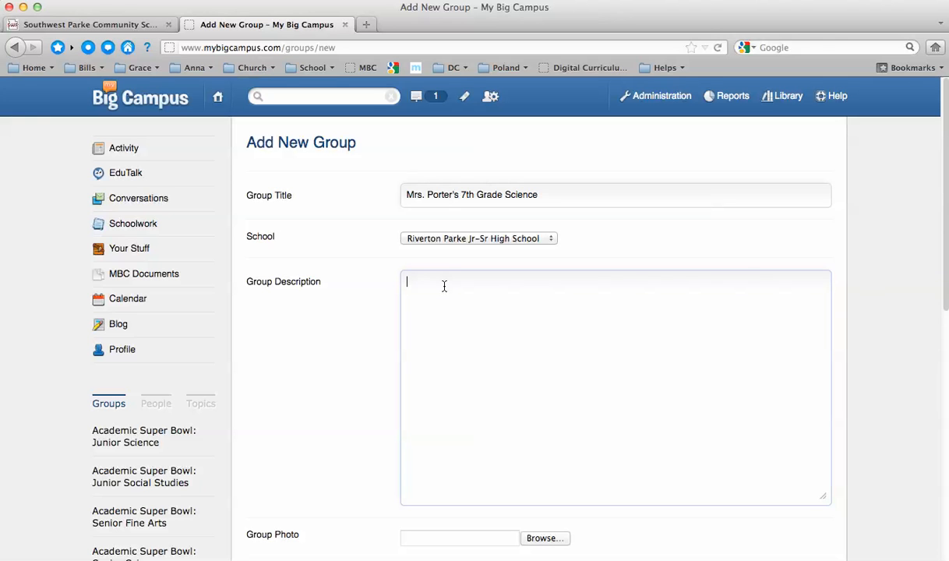
text(A group for 7)
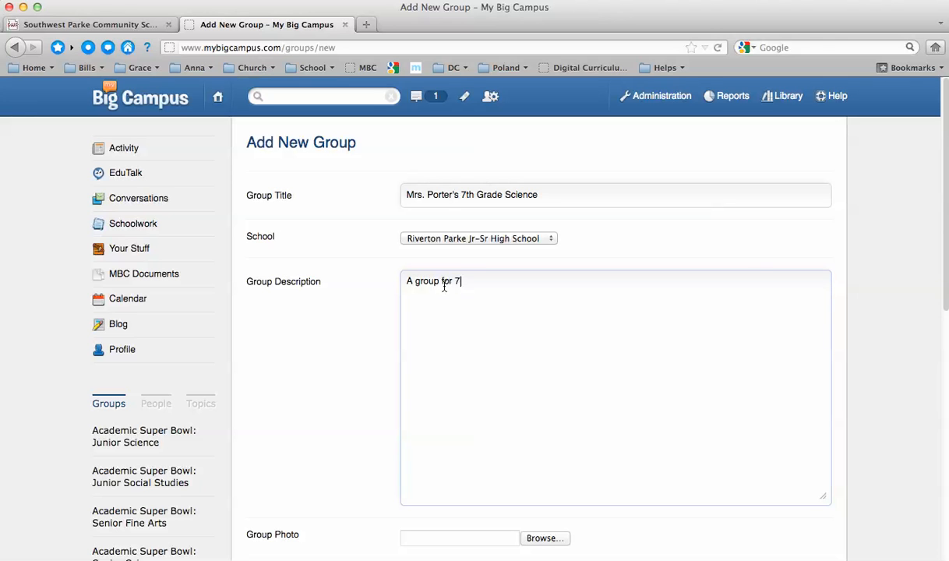
text(th Grade Science at Riv)
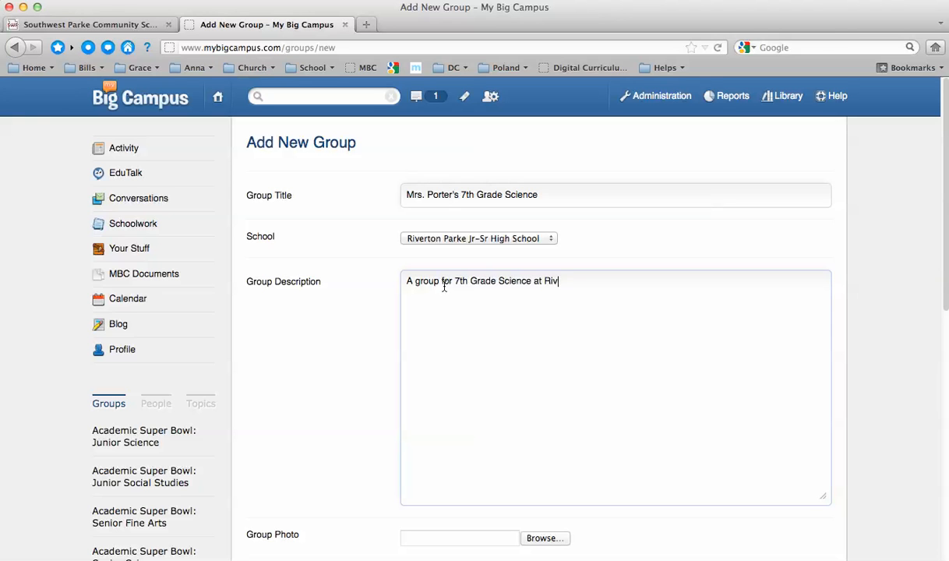
text(erton Parke)
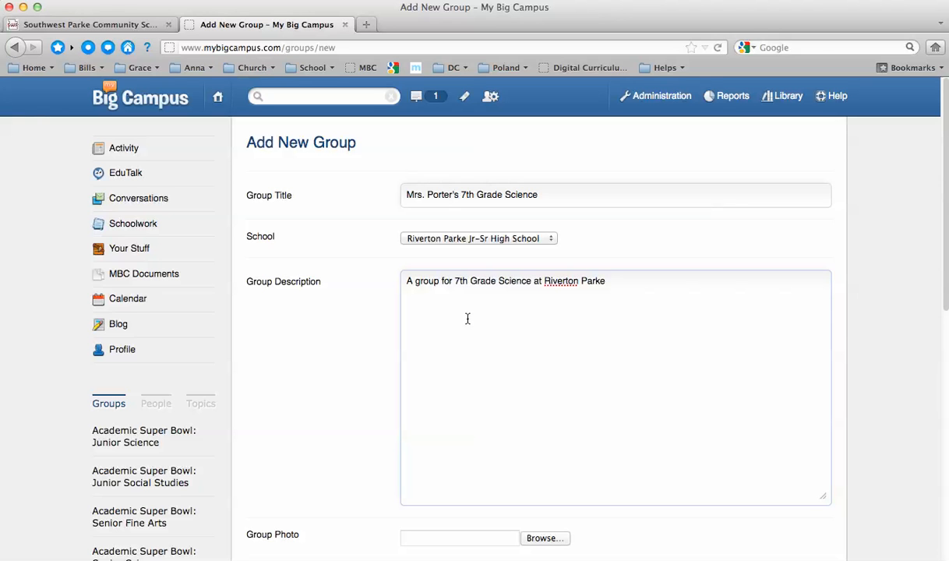
Skip the group photo after cancelling the file browser, and save the new group.
scroll(down, 3)
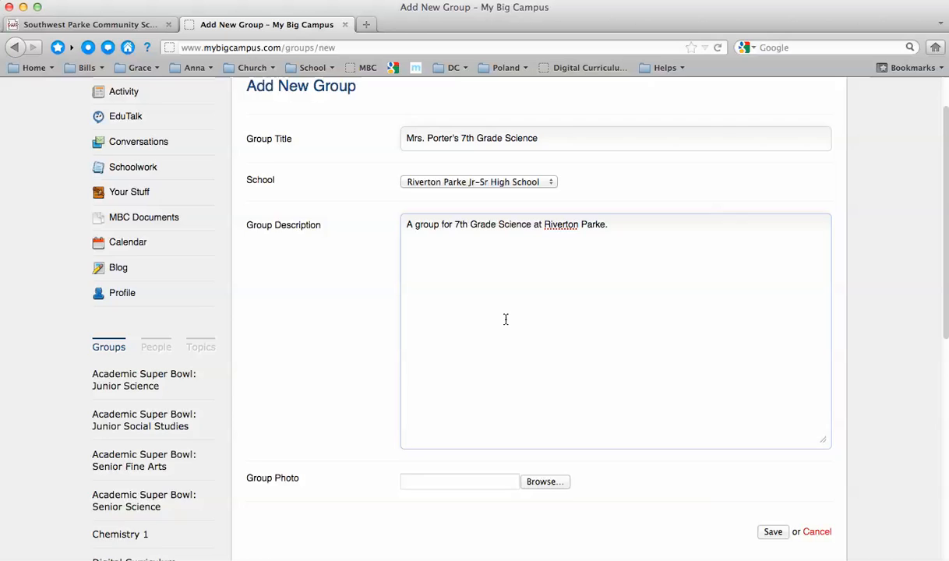
scroll(down, 3)
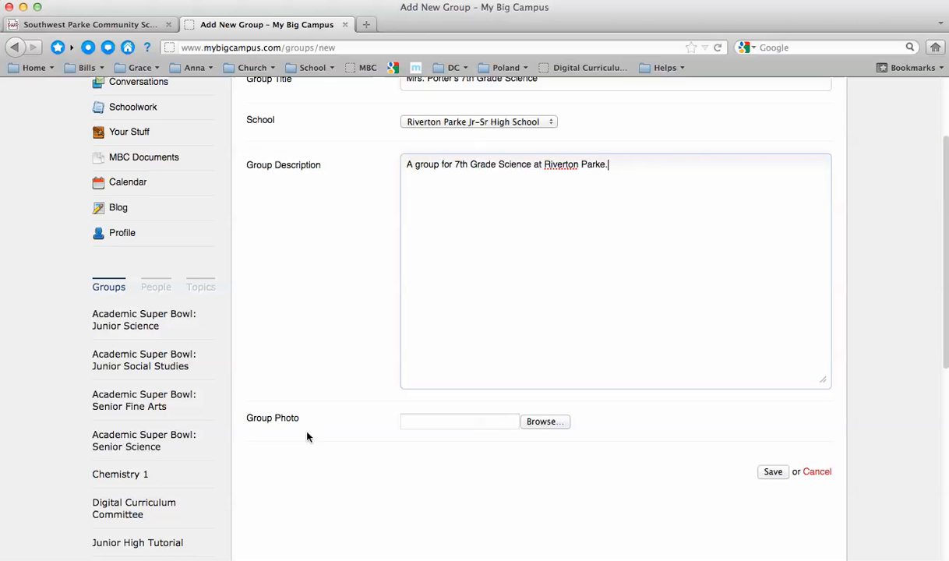
scroll(up, 3)
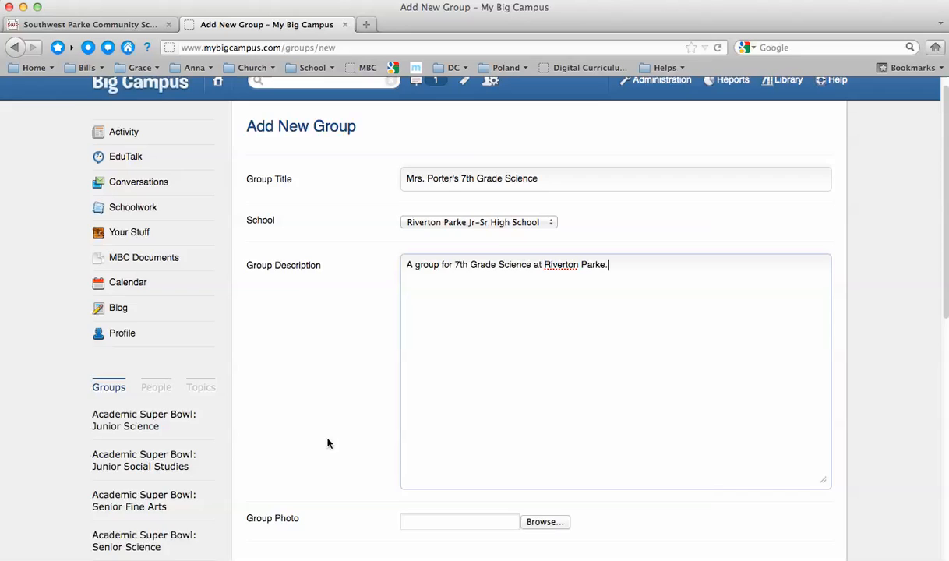
scroll(down, 3)
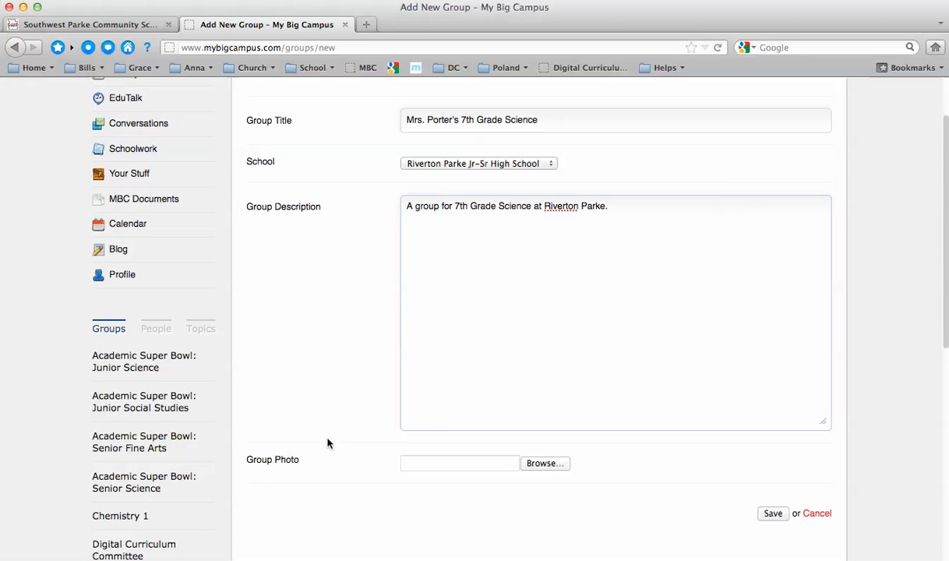
scroll(down, 3)
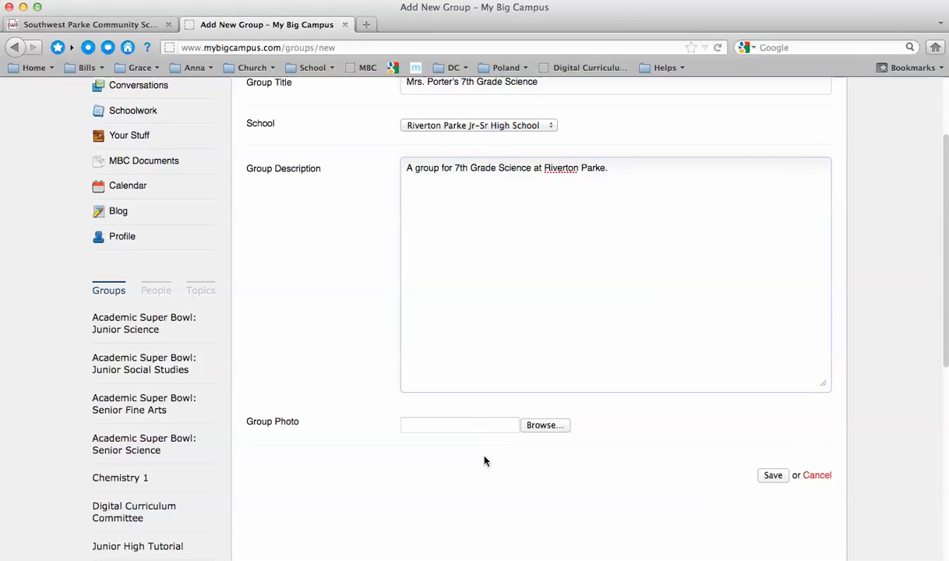
click(546, 424)
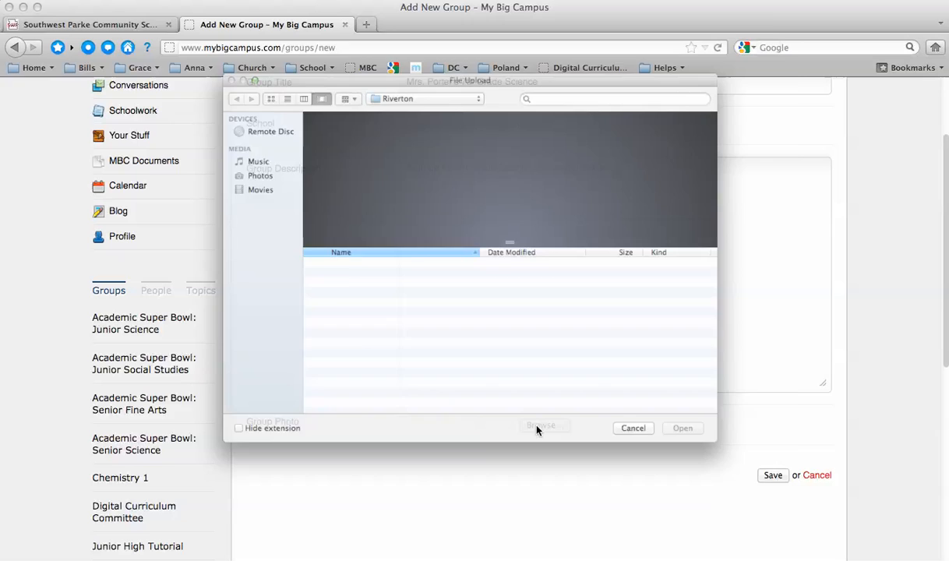
click(633, 428)
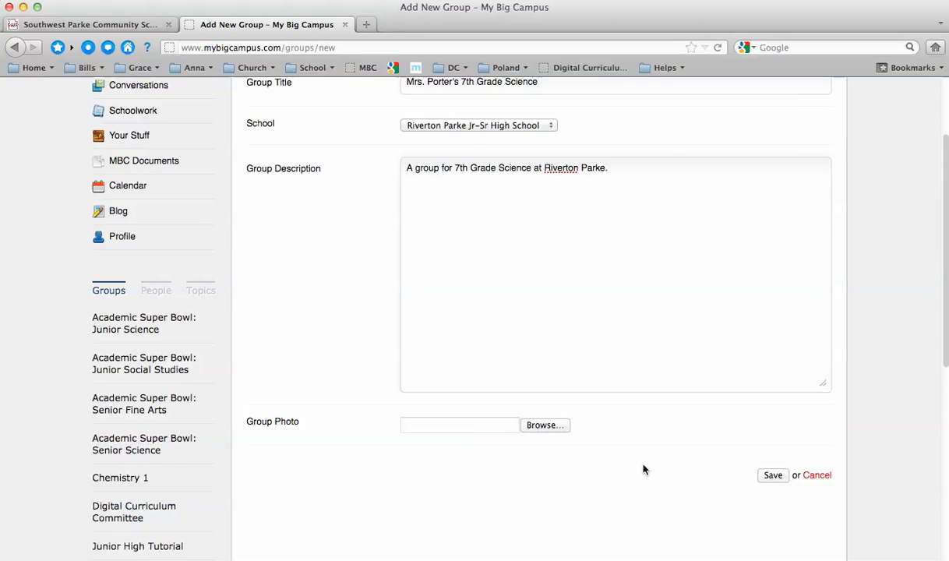
mouse_move(655, 455)
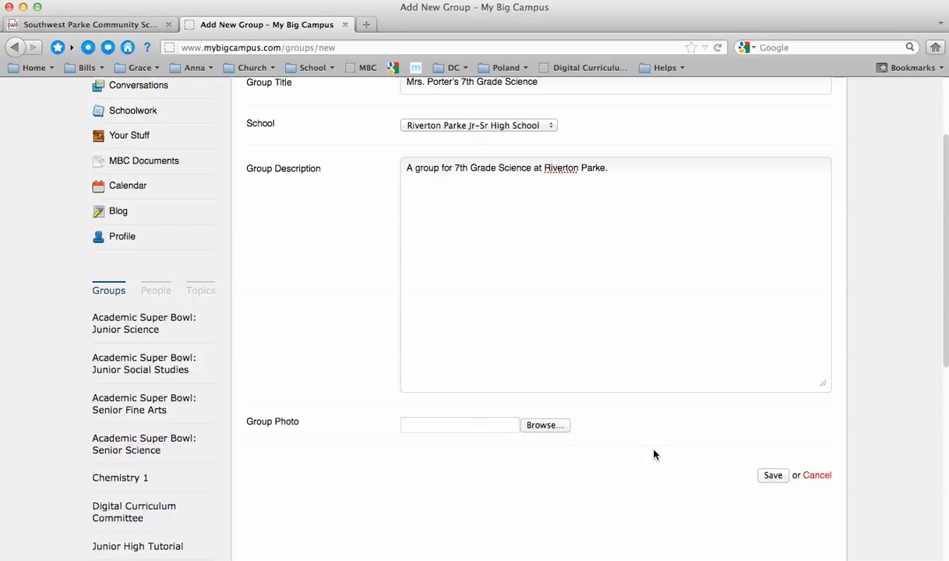
click(772, 476)
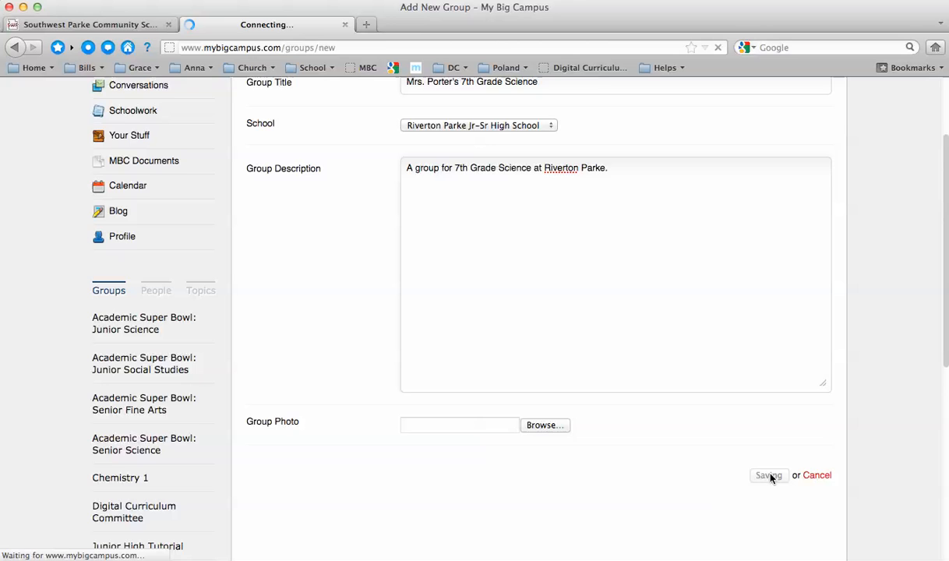
click(768, 475)
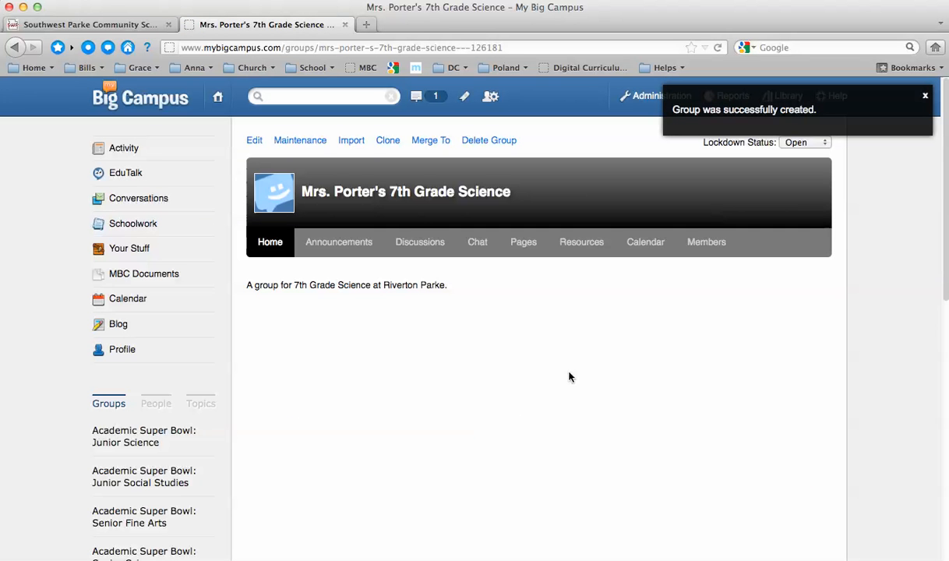
mouse_move(609, 332)
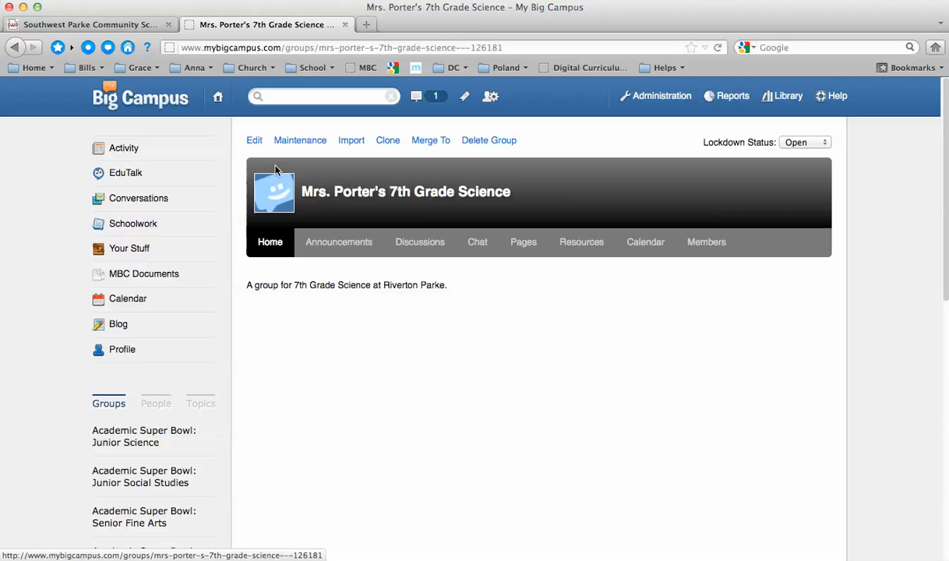
mouse_move(271, 203)
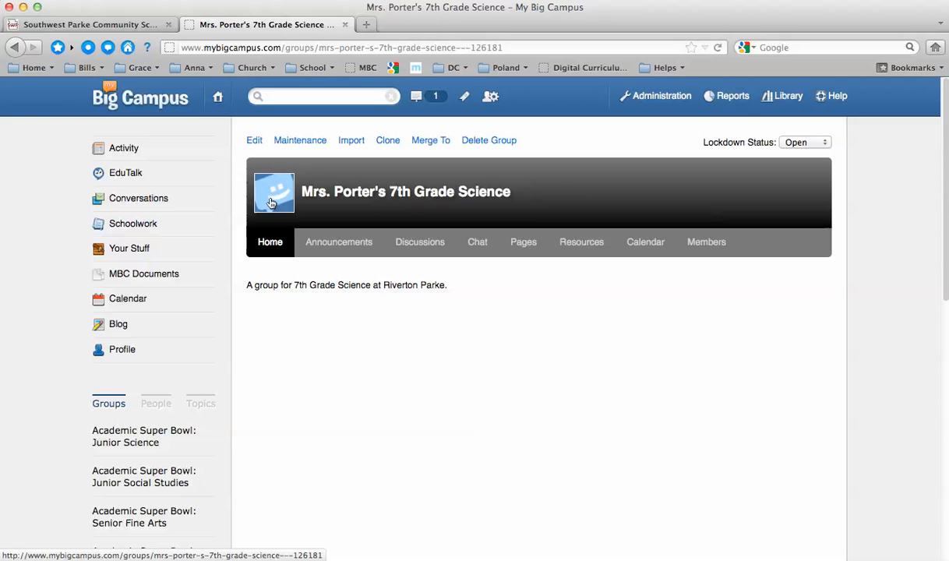
mouse_move(265, 287)
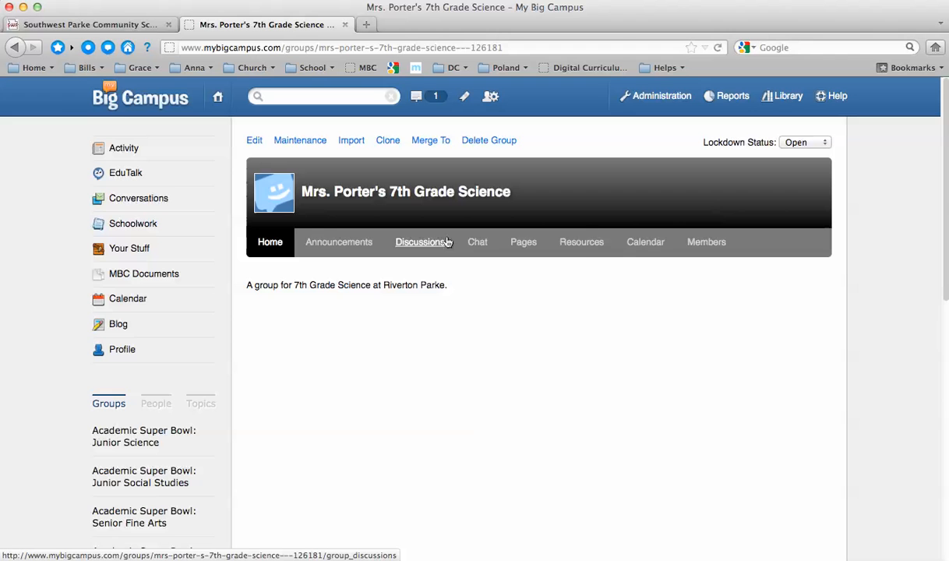
mouse_move(706, 242)
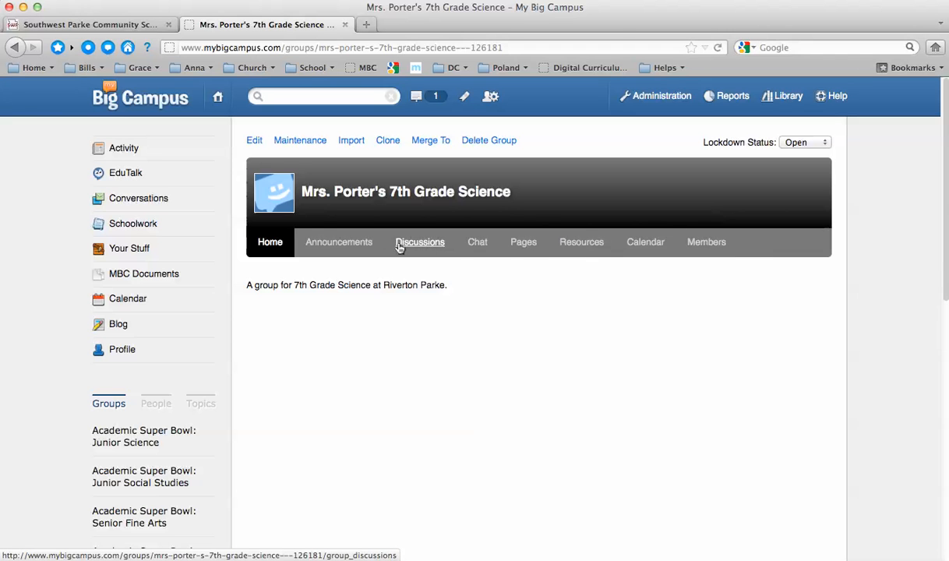
mouse_move(477, 241)
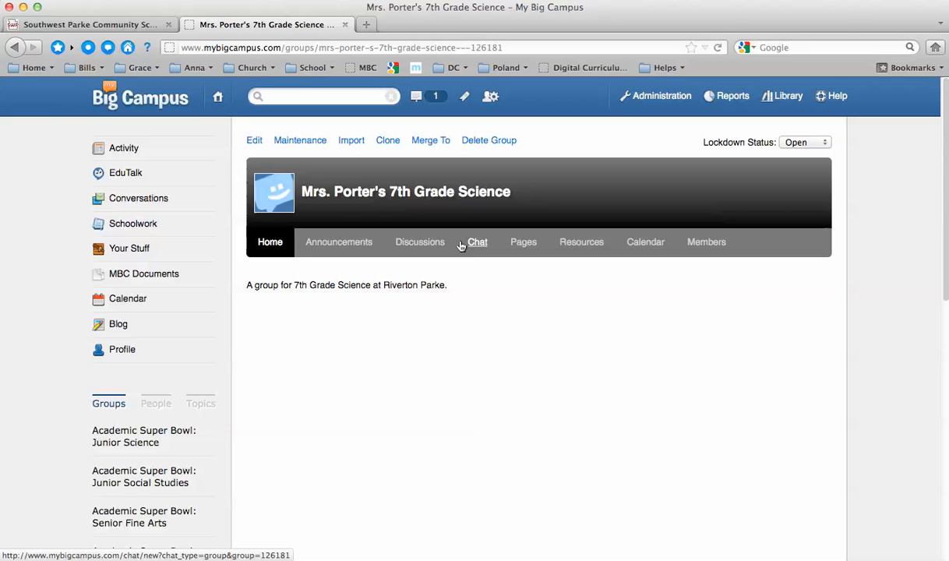
mouse_move(377, 321)
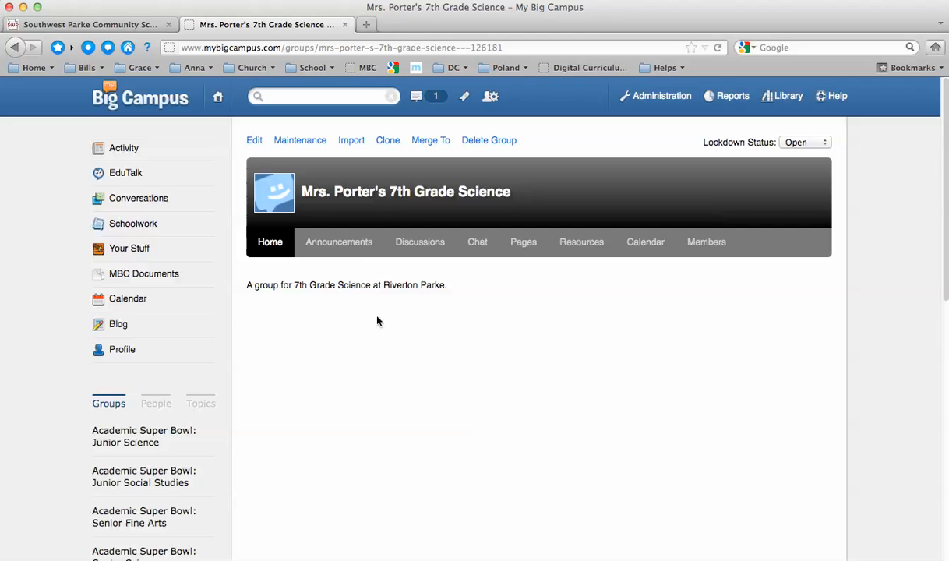
mouse_move(524, 242)
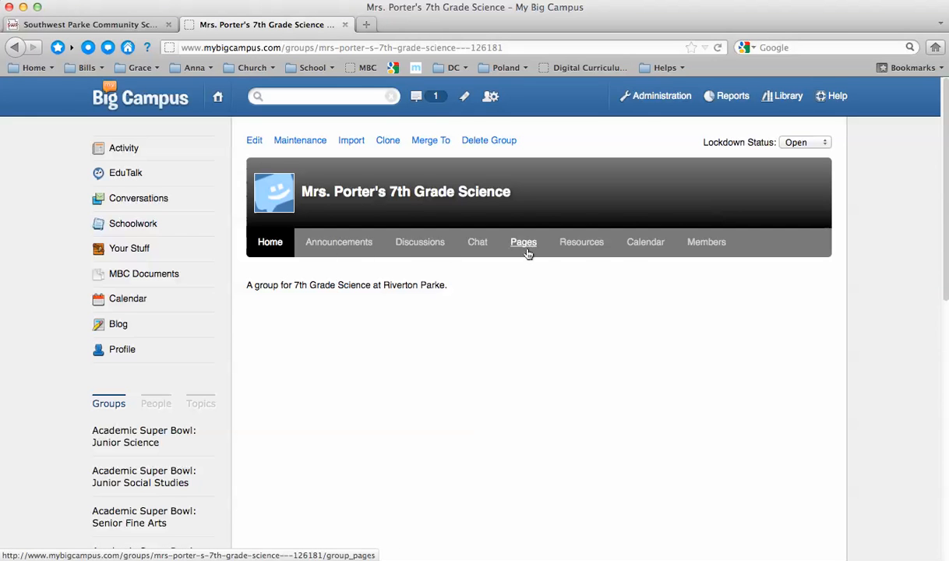
mouse_move(662, 272)
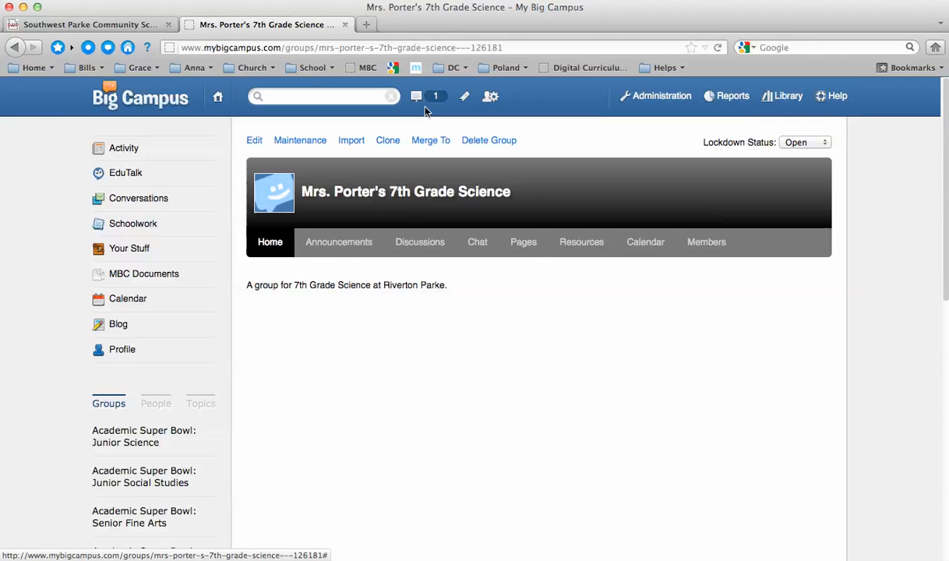
mouse_move(342, 374)
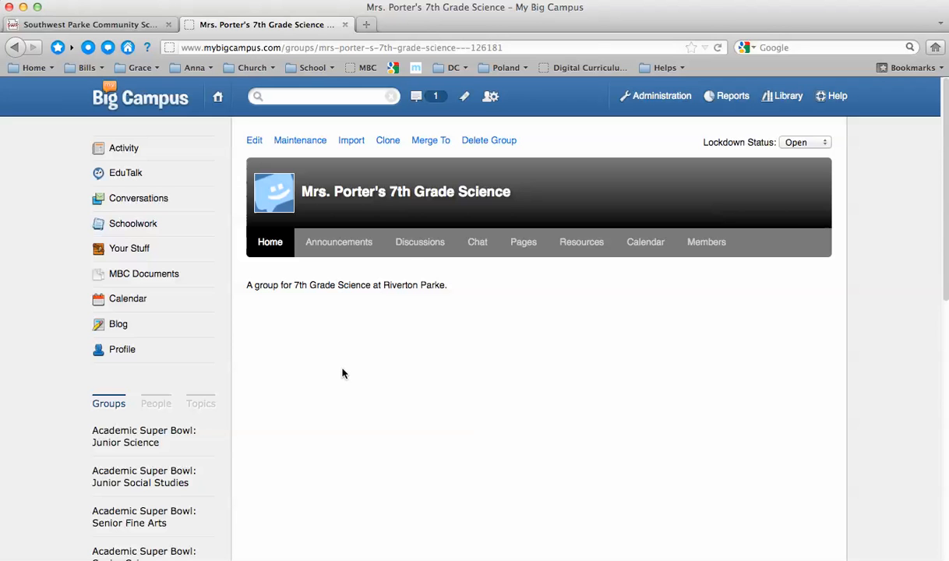
mouse_move(420, 242)
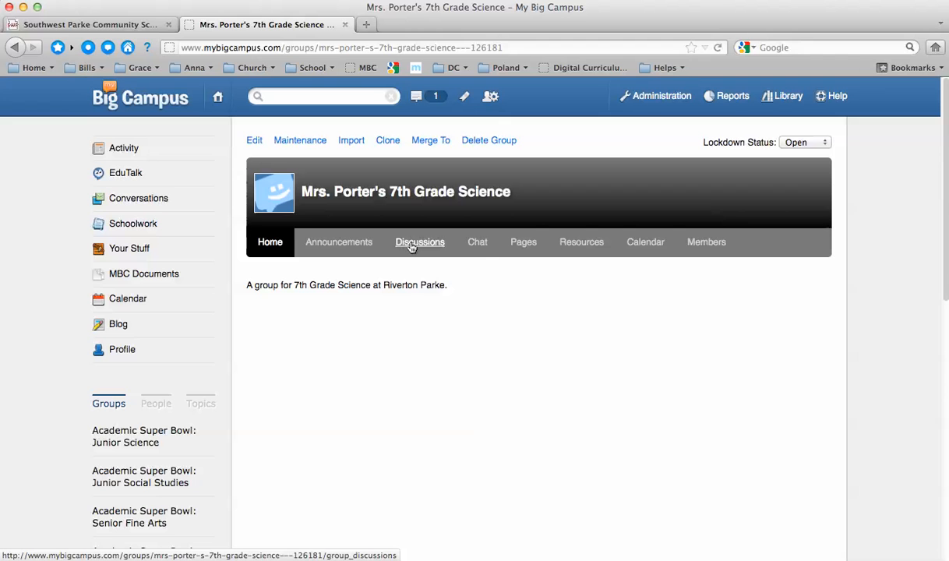
mouse_move(477, 242)
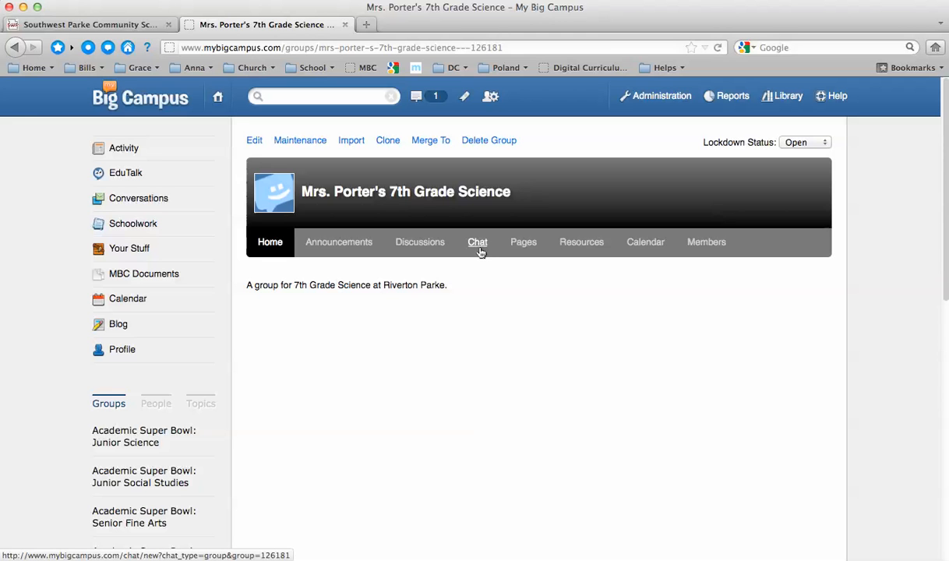
mouse_move(524, 241)
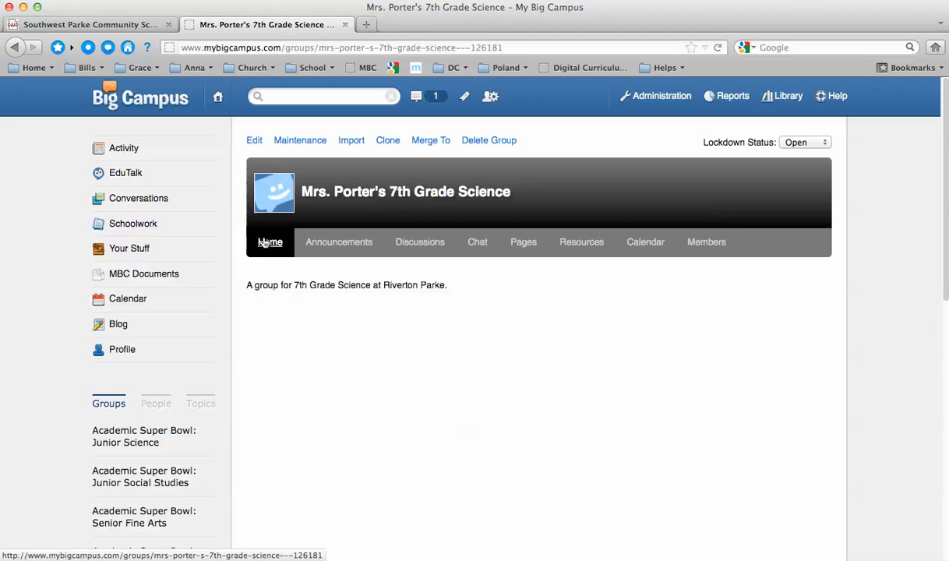
mouse_move(390, 312)
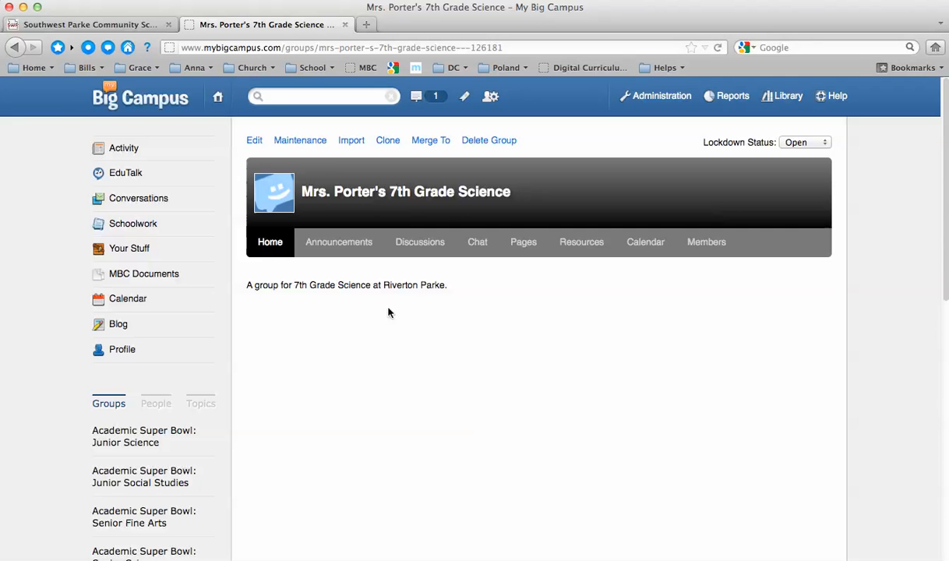
mouse_move(440, 283)
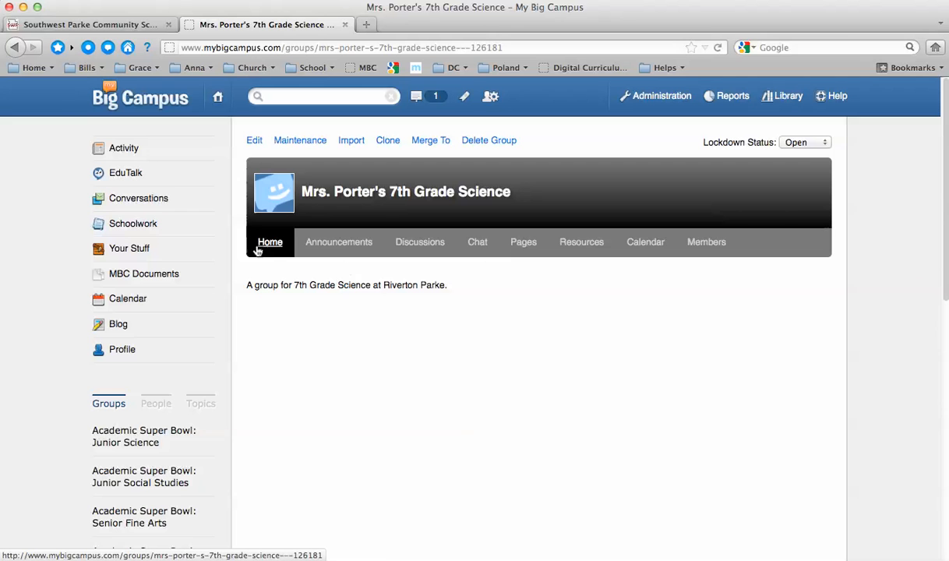
mouse_move(516, 310)
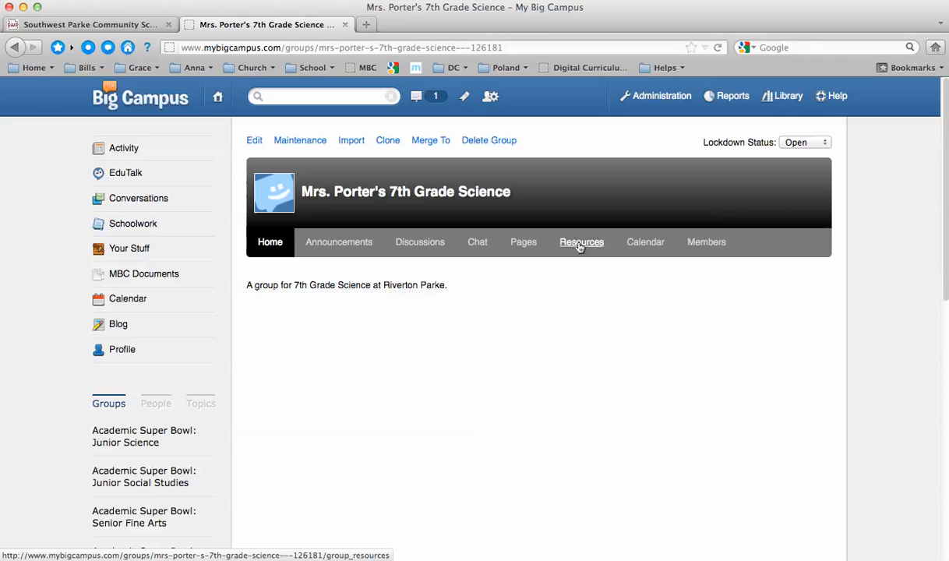
mouse_move(645, 242)
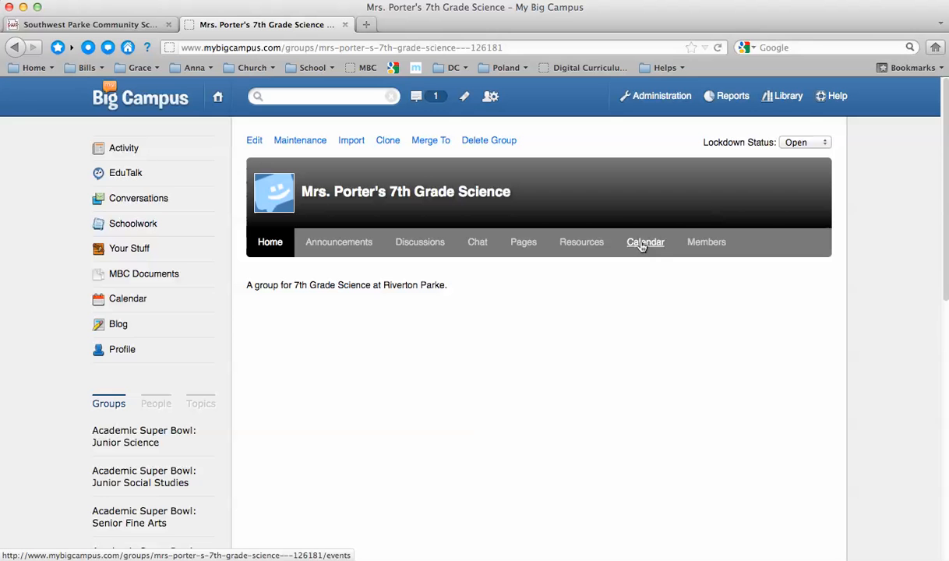
mouse_move(706, 241)
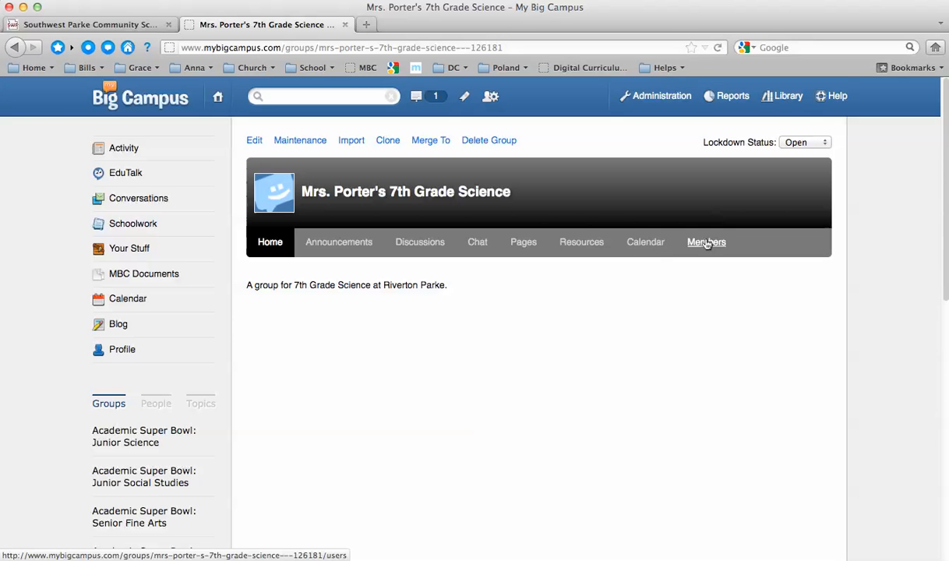
Show the group's Members page and focus the 'Search for users to add' box.
click(706, 241)
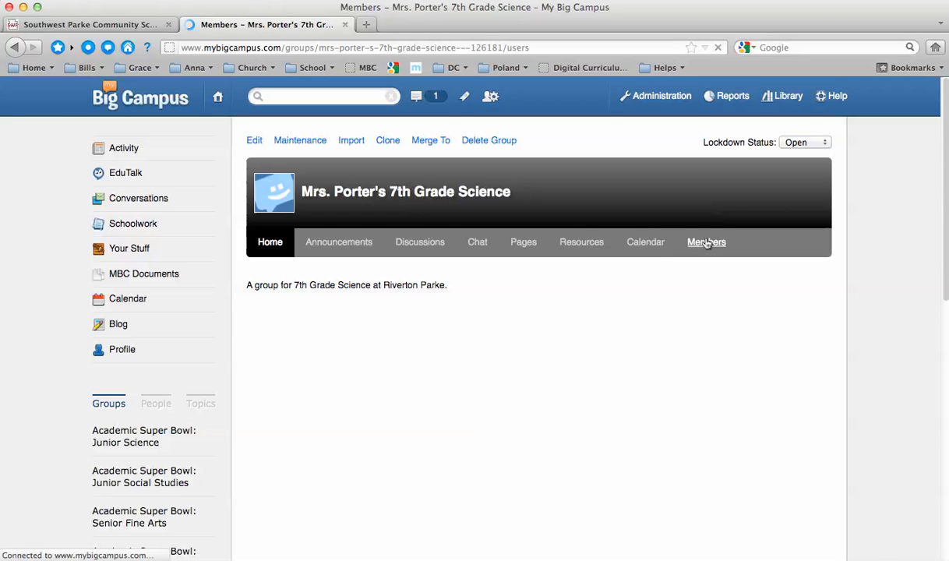
click(706, 242)
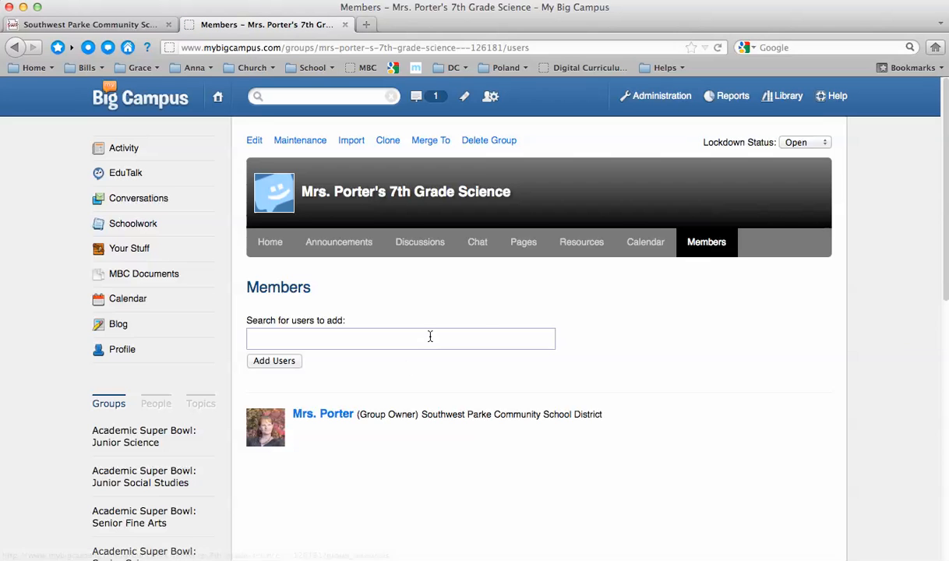
click(401, 338)
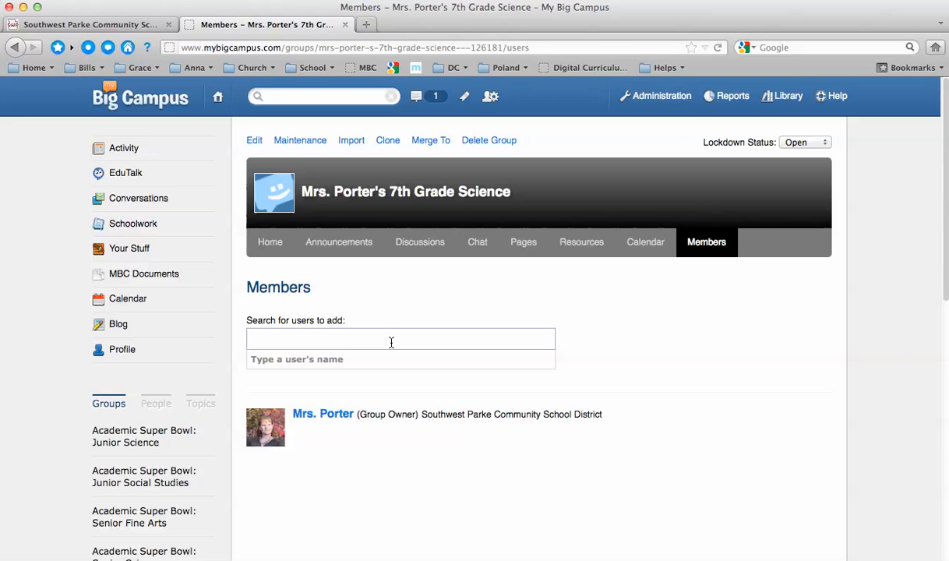
click(399, 339)
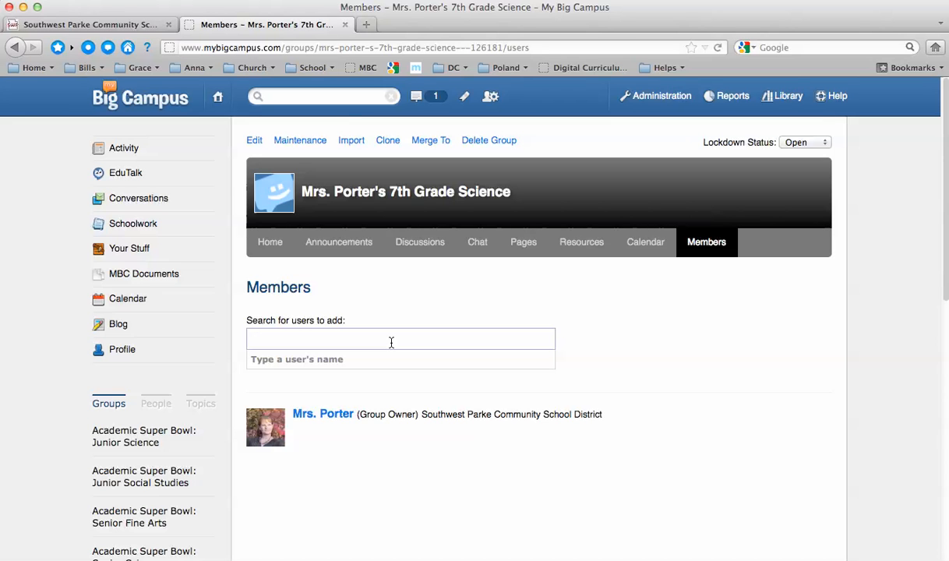
click(389, 338)
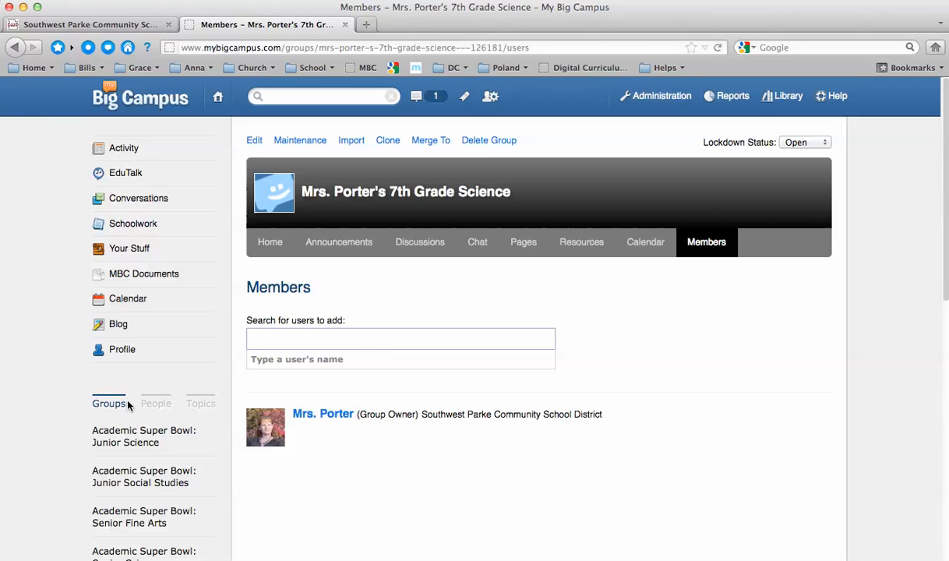
mouse_move(112, 513)
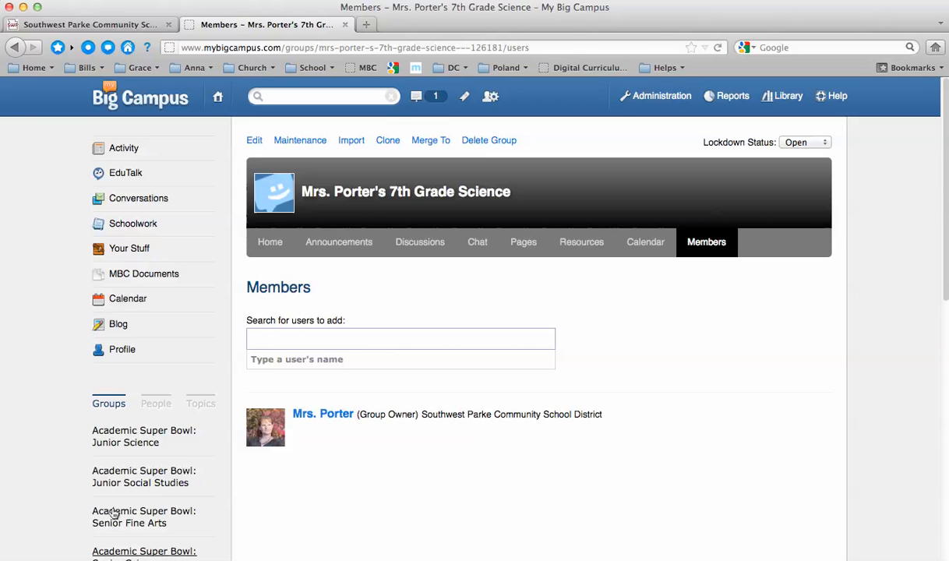
mouse_move(126, 489)
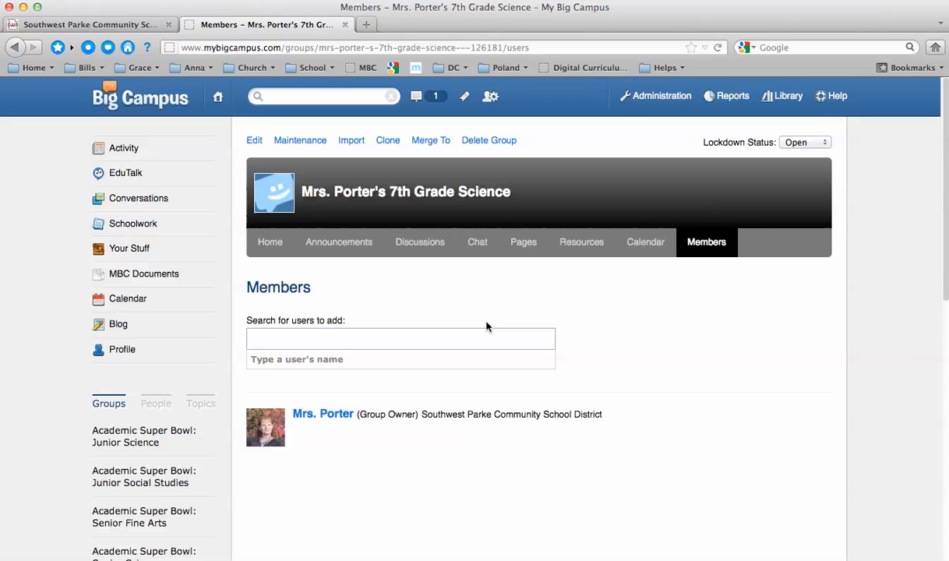
mouse_move(132, 225)
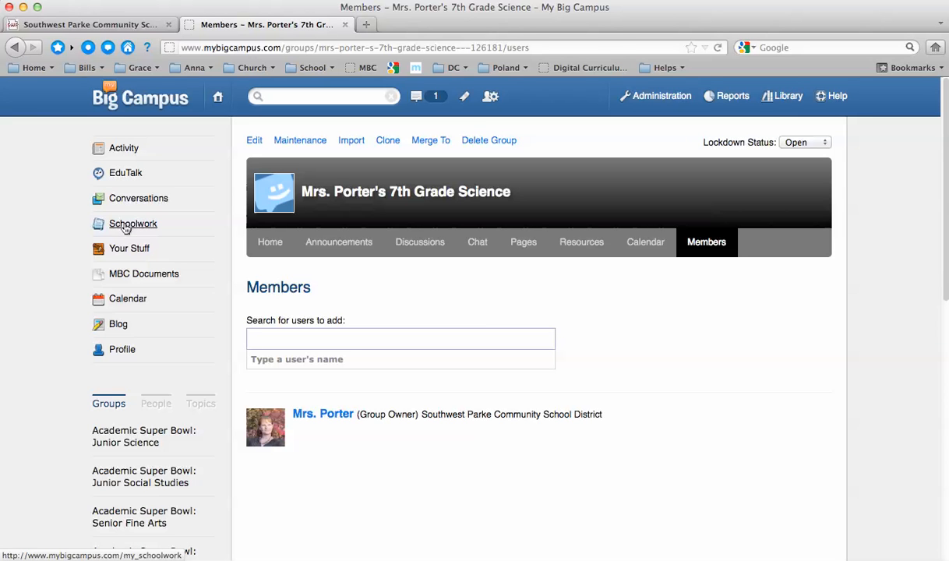
click(400, 338)
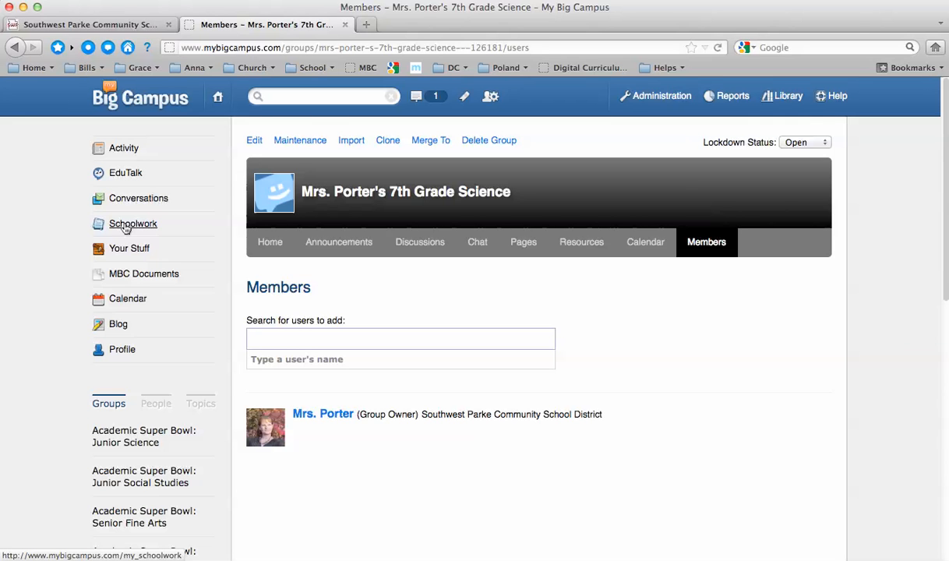
click(400, 338)
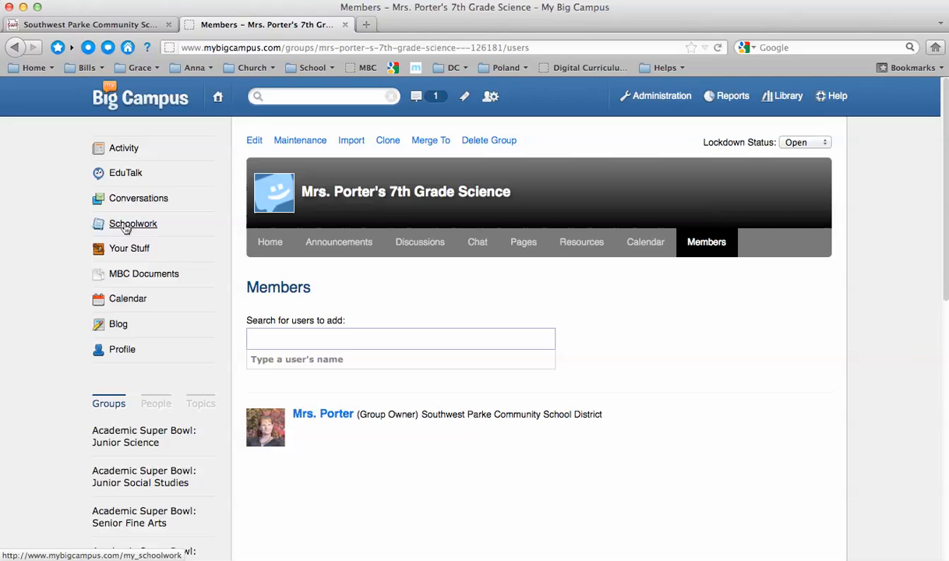
click(400, 339)
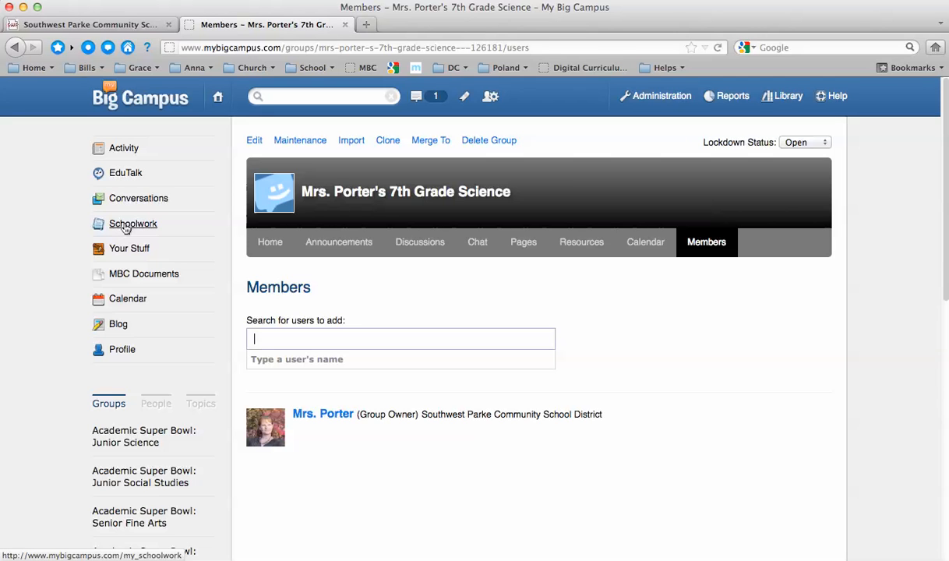